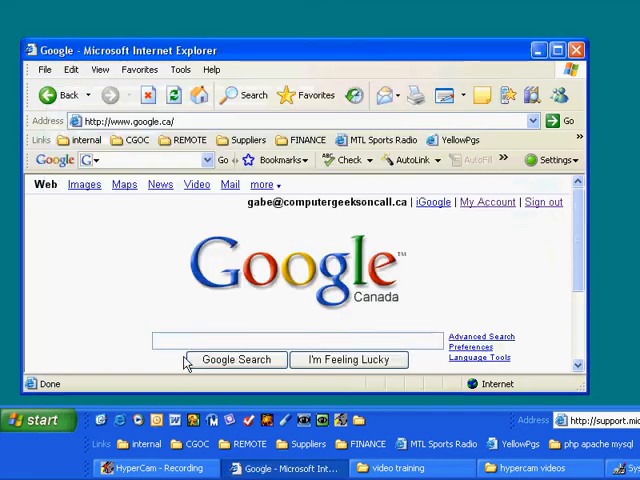
Run a Google search for esdusbmon.exe
{"action": "type", "text": "esdusb"}
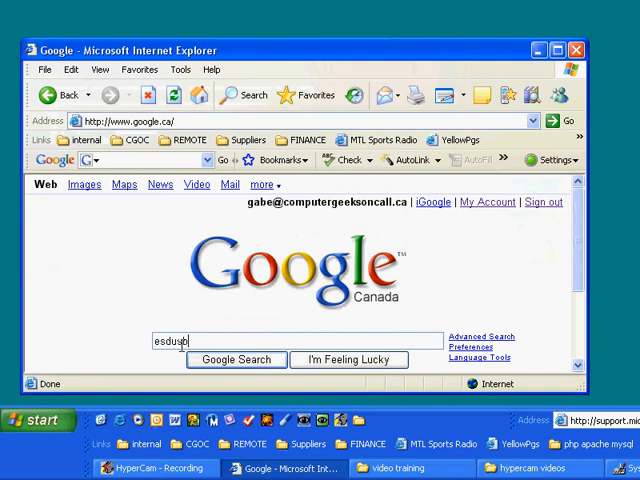
{"action": "type", "text": "mon.exe"}
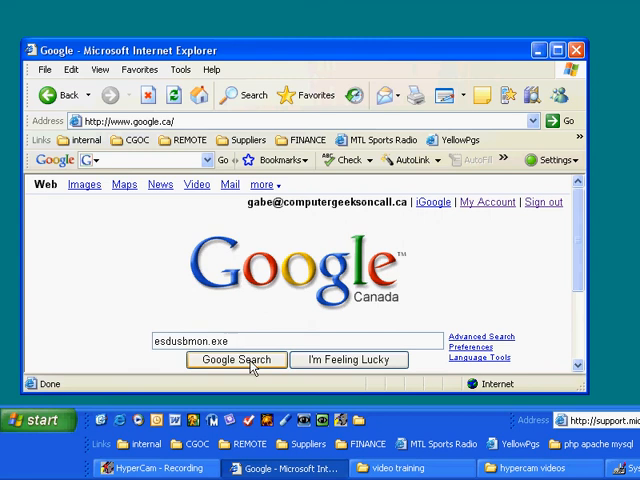
{"action": "left_click", "coordinate": [236, 360]}
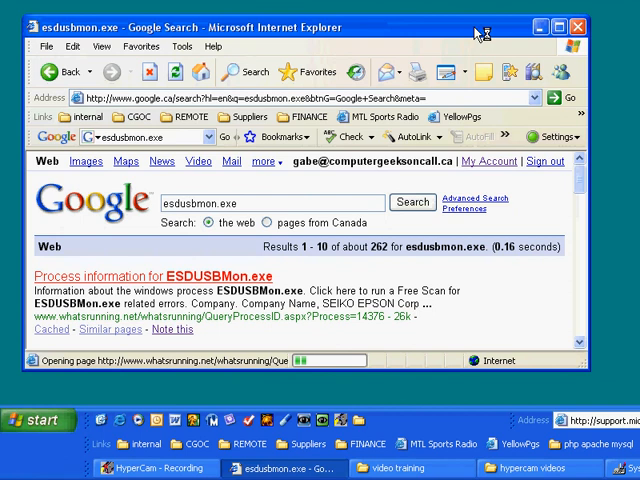
Read WhatsRunning.net's ESDUSBMon.exe details (SEIKO EPSON, TM/BA/EU-Printer USB Monitor) and return to the results
{"action": "left_click", "coordinate": [168, 276]}
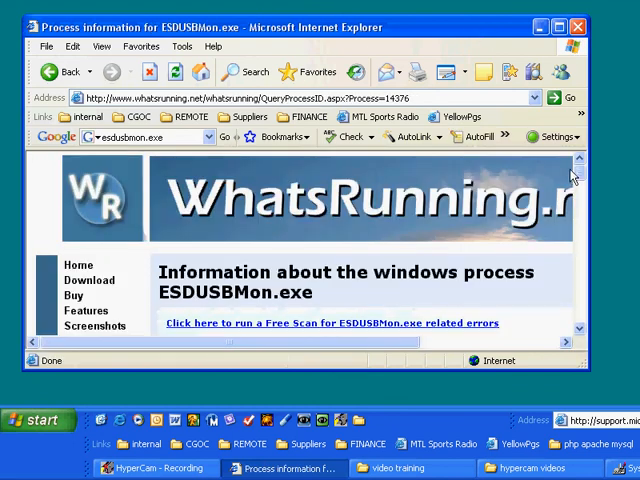
{"action": "scroll", "scroll_direction": "down", "scroll_amount": 3}
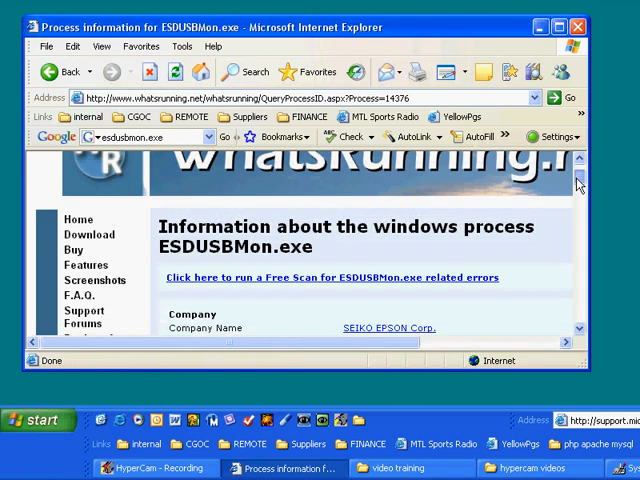
{"action": "scroll", "scroll_direction": "down", "scroll_amount": 3}
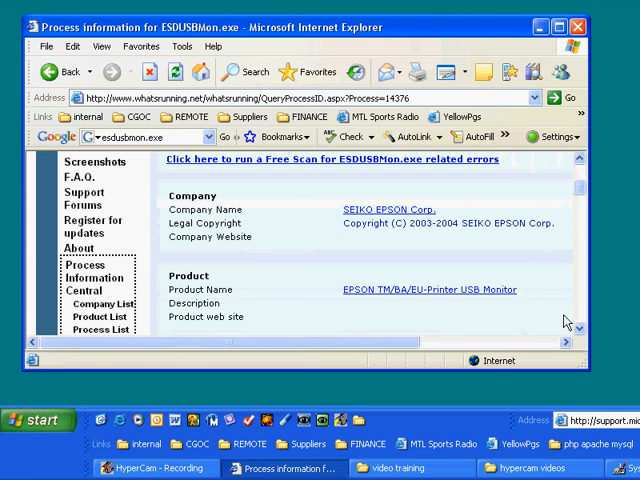
{"action": "mouse_move", "coordinate": [588, 338]}
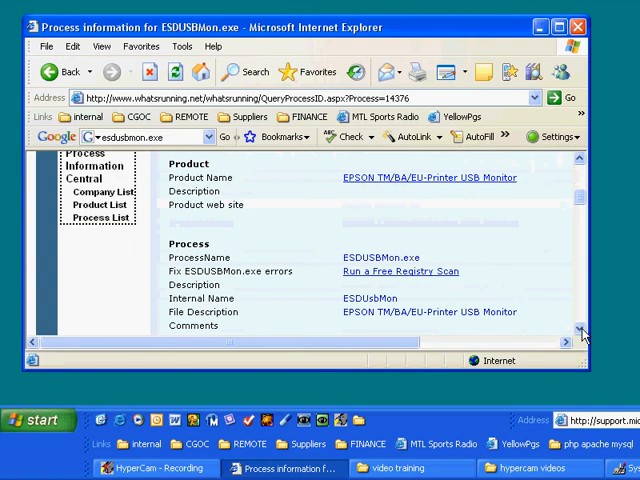
{"action": "scroll", "scroll_direction": "down", "scroll_amount": 3}
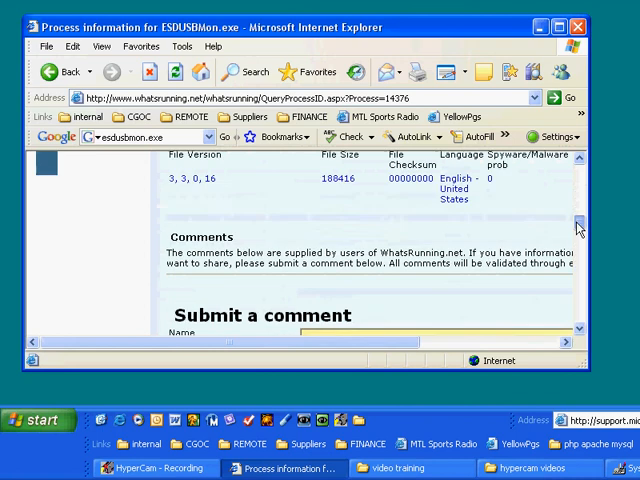
{"action": "left_click", "coordinate": [64, 72]}
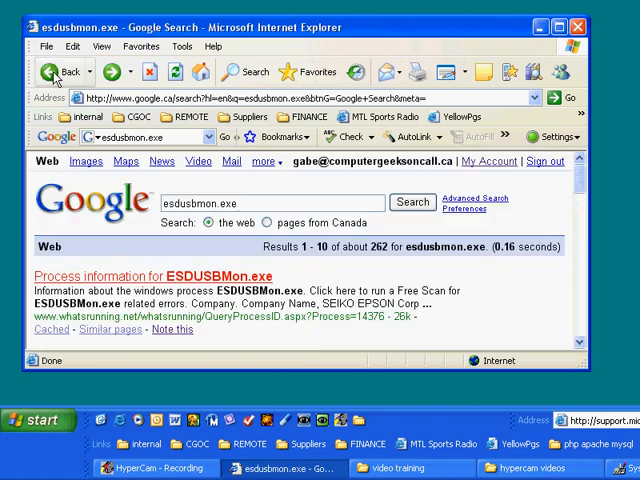
{"action": "scroll", "scroll_direction": "down", "scroll_amount": 3}
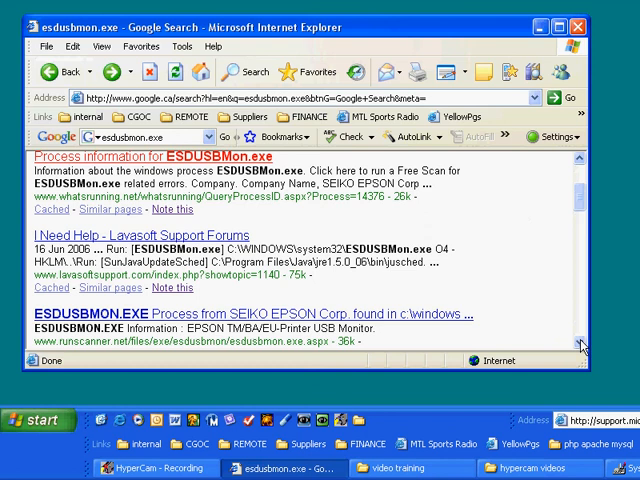
{"action": "scroll", "scroll_direction": "down", "scroll_amount": 3}
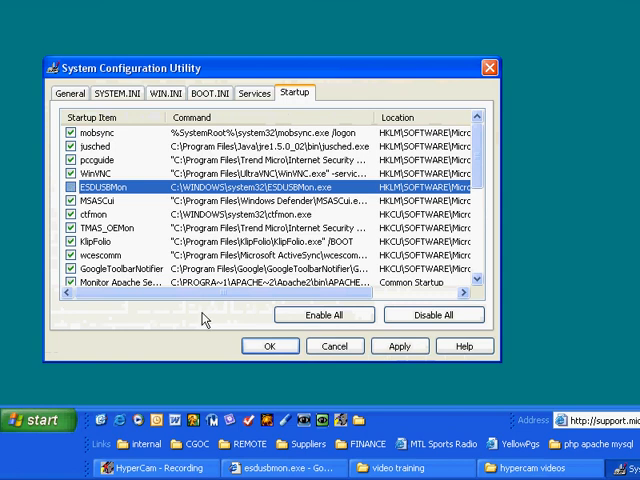
{"action": "mouse_move", "coordinate": [204, 318]}
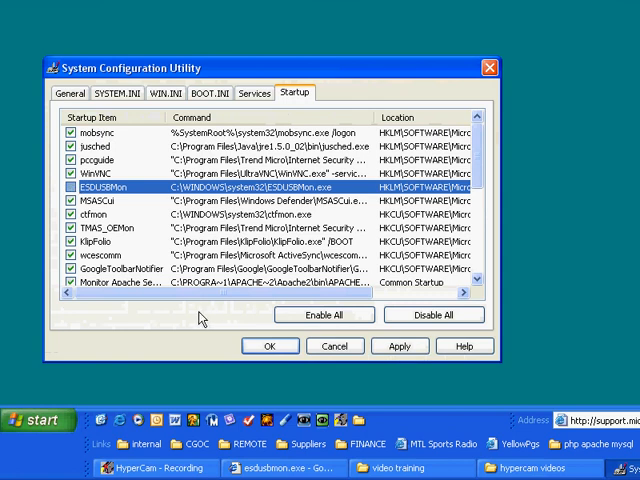